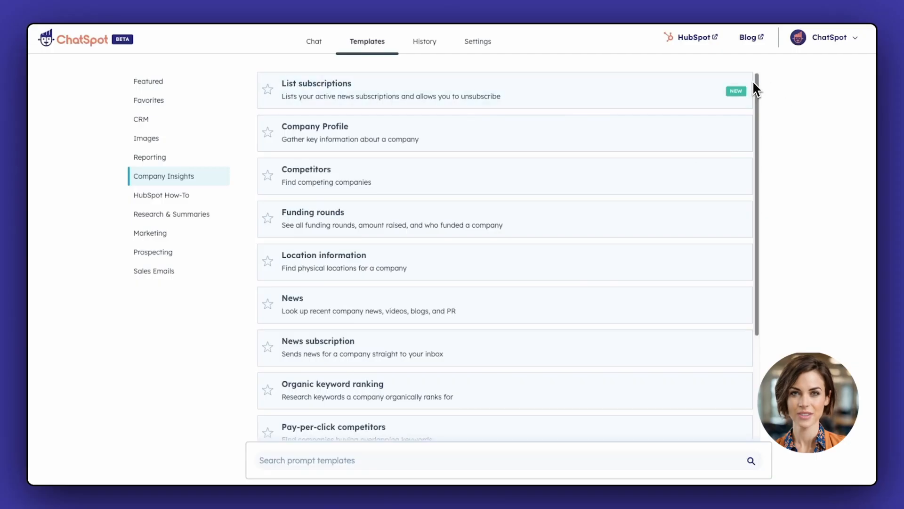
- Send an Organic keyword ranking request for hubspot.com from the Company Insights templates
scroll("down", 3)
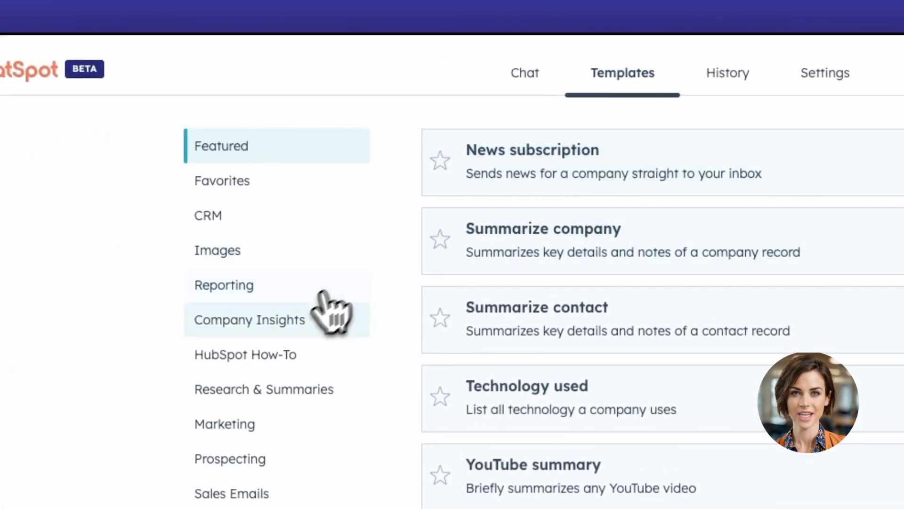
left_click(249, 320)
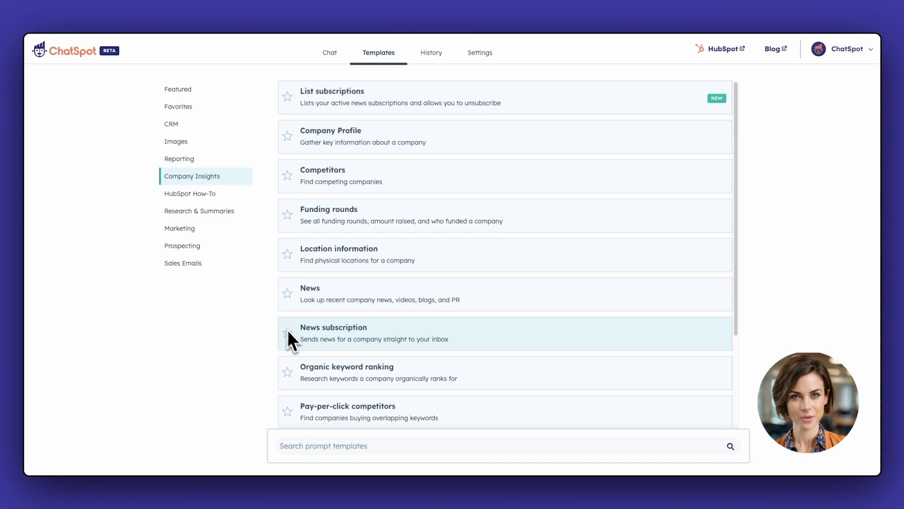
left_click(346, 372)
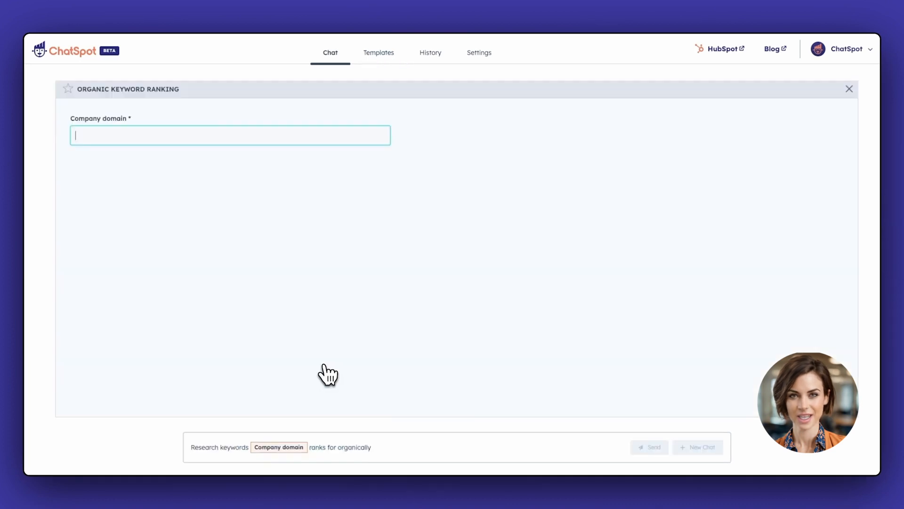
type("hubspo")
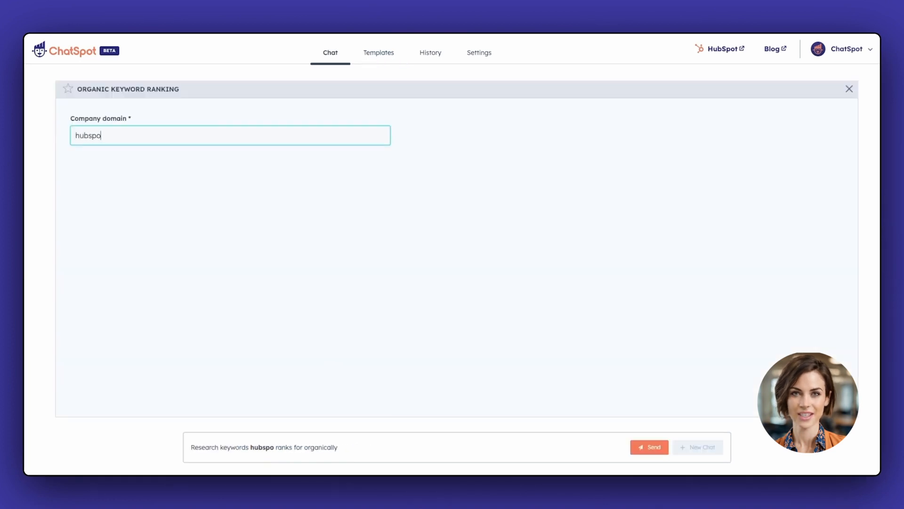
left_click(649, 447)
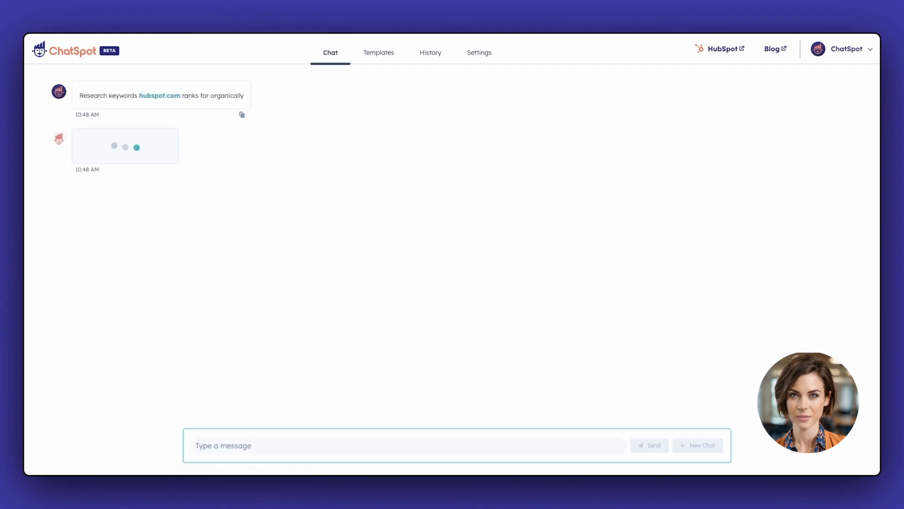
- Send the Competitors prompt for hubspot.com, then return to the Templates page
left_click(379, 52)
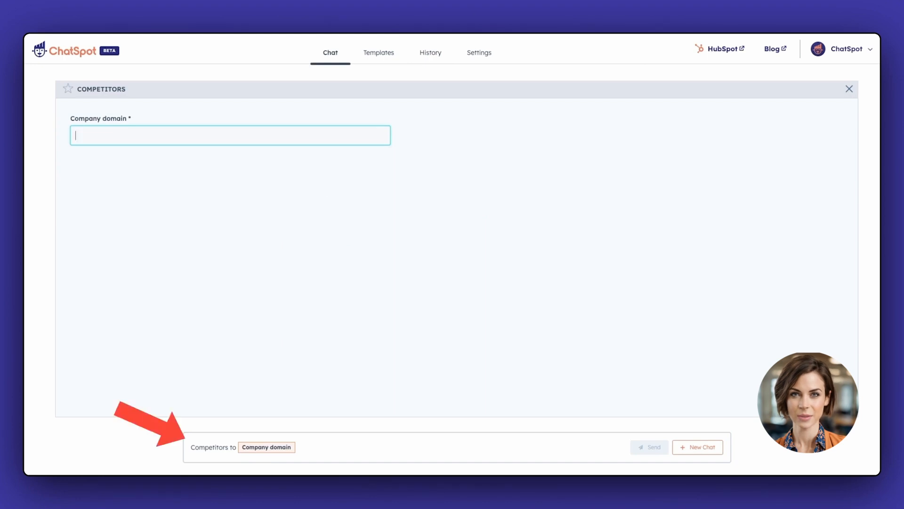
type("hubspot.c")
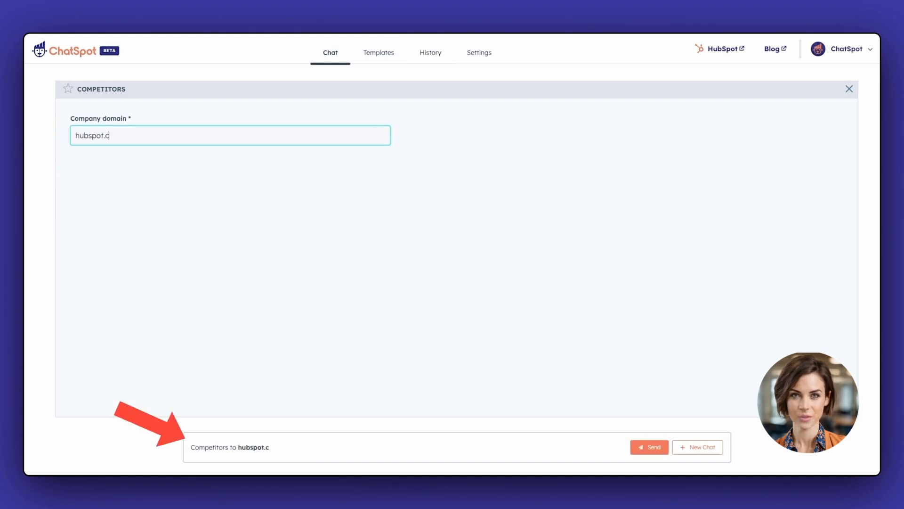
type("om")
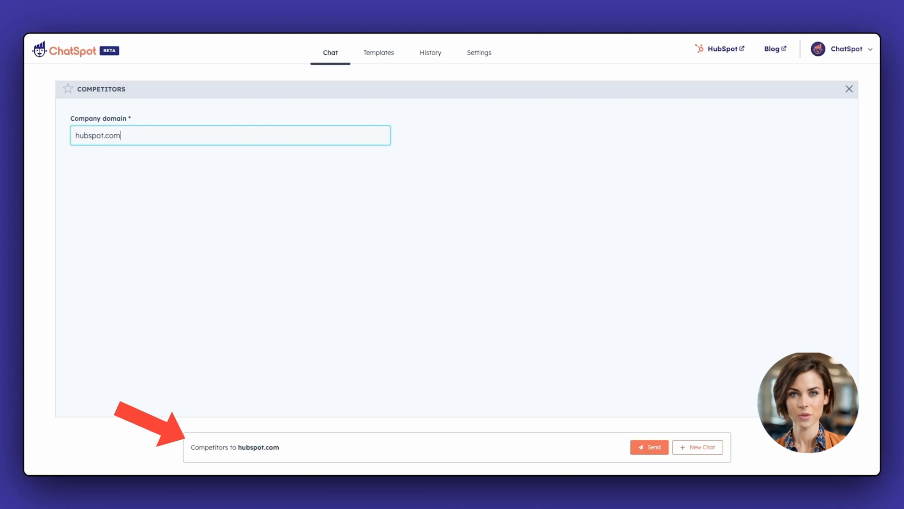
left_click(649, 447)
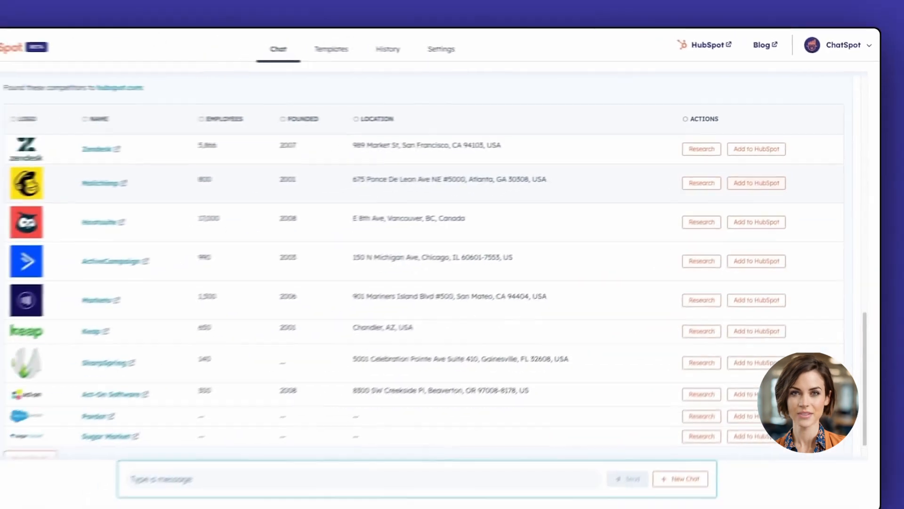
left_click(331, 49)
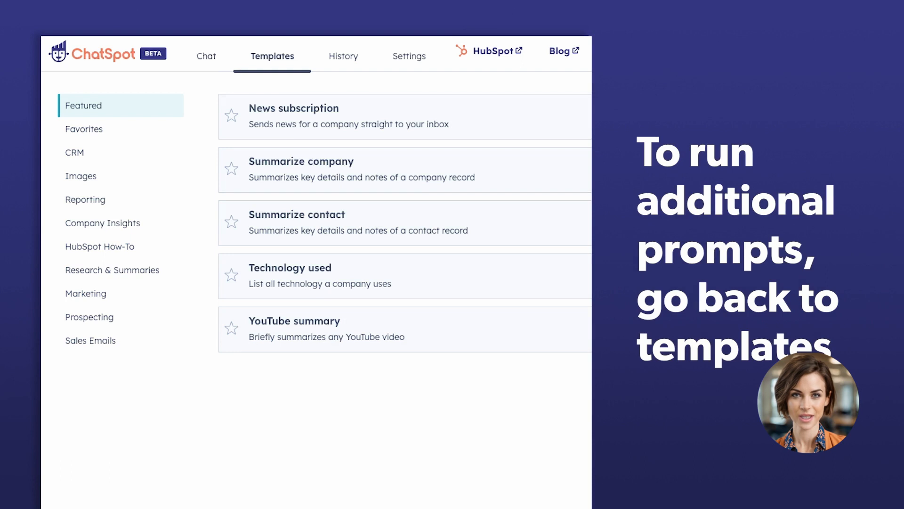
- Send the Funding rounds prompt for hubspot.com and return to the Company Insights templates
left_click(102, 224)
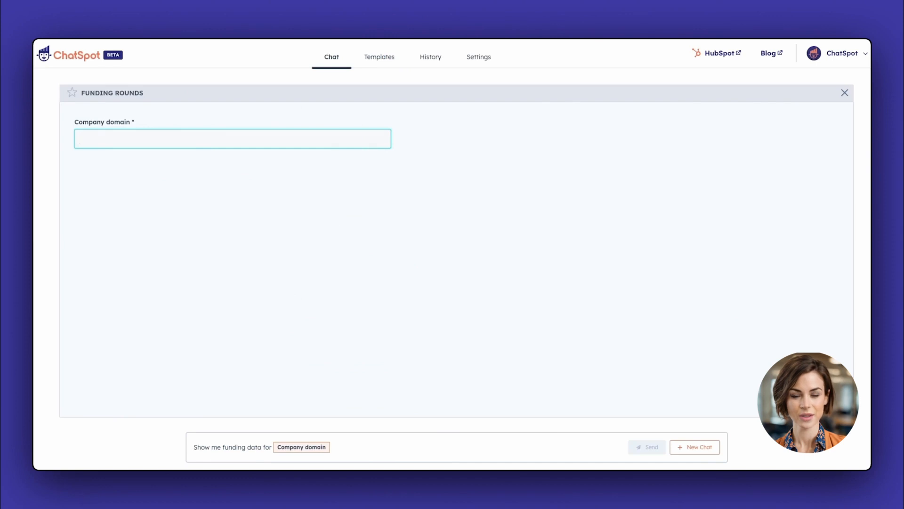
type("hubspot.com")
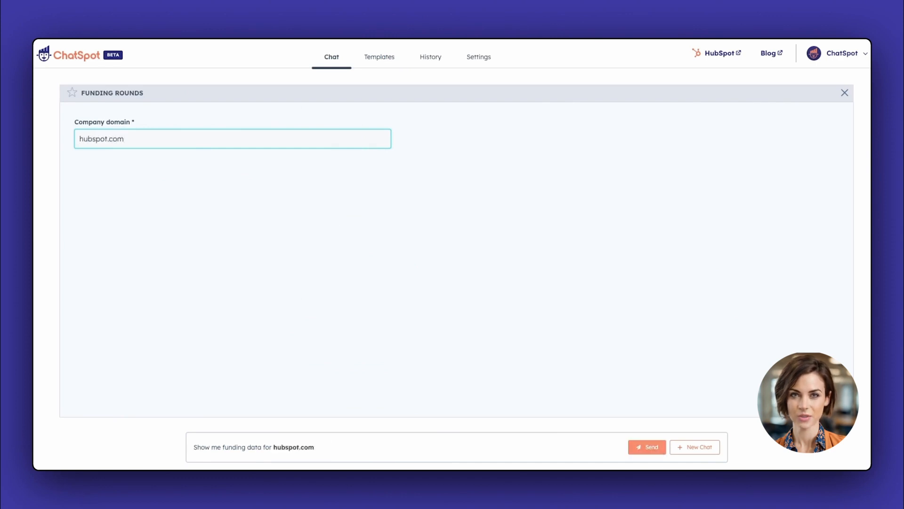
left_click(647, 447)
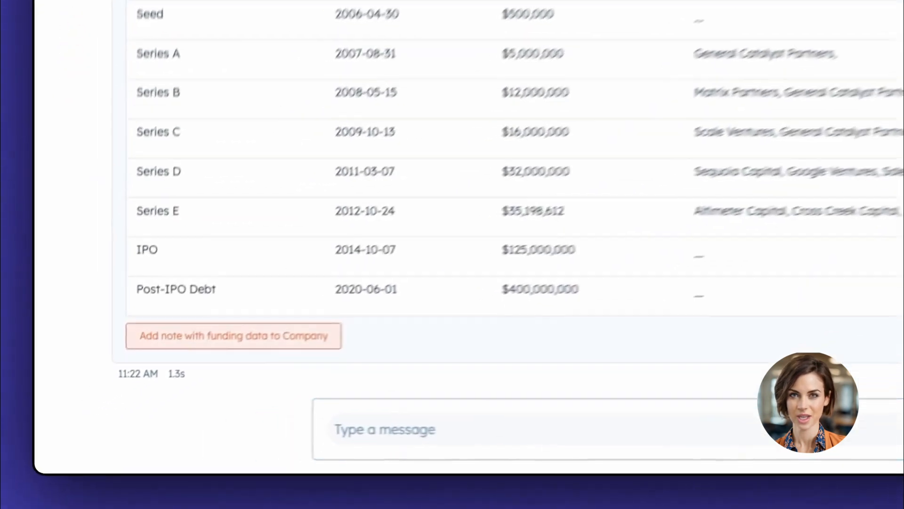
left_click(233, 335)
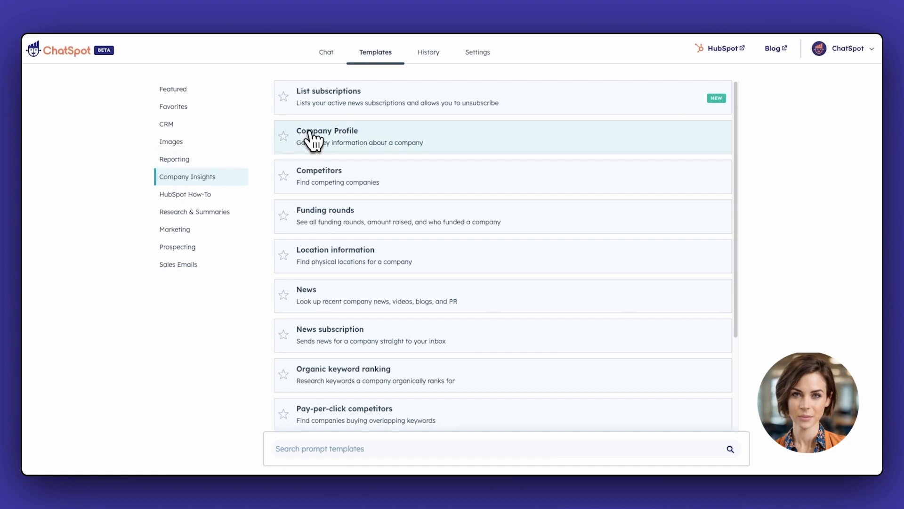
- Send the Company Profile prompt with zoom.us as the domain
left_click(326, 137)
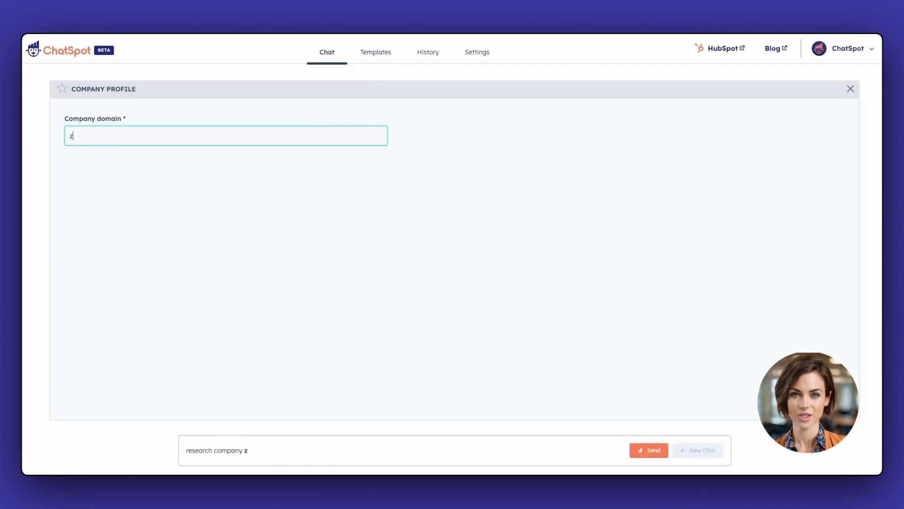
type("oom.us")
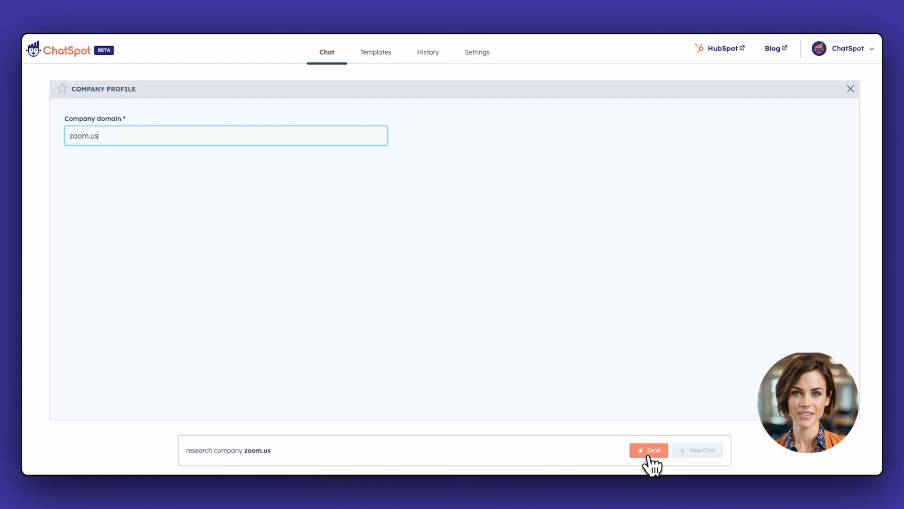
left_click(648, 451)
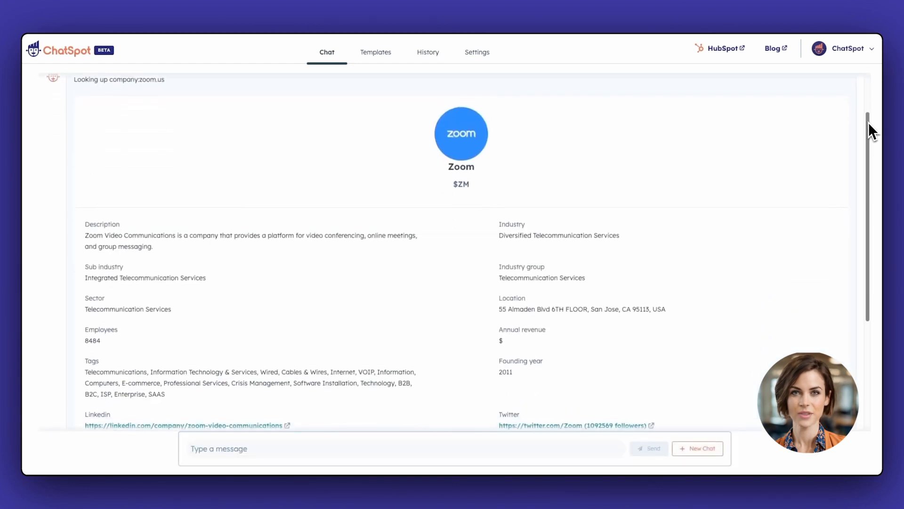
- Request the SEM Summary for Zoom from the bottom of its company profile
scroll("down", 3)
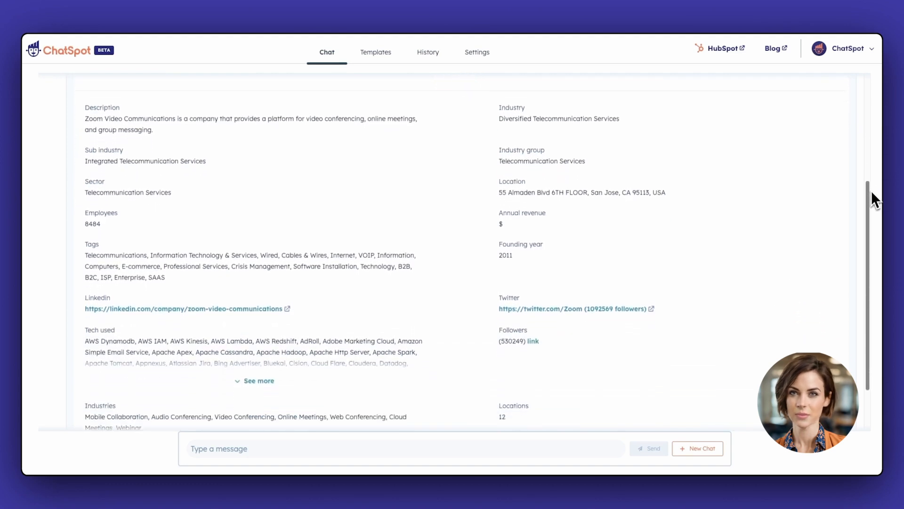
scroll("down", 3)
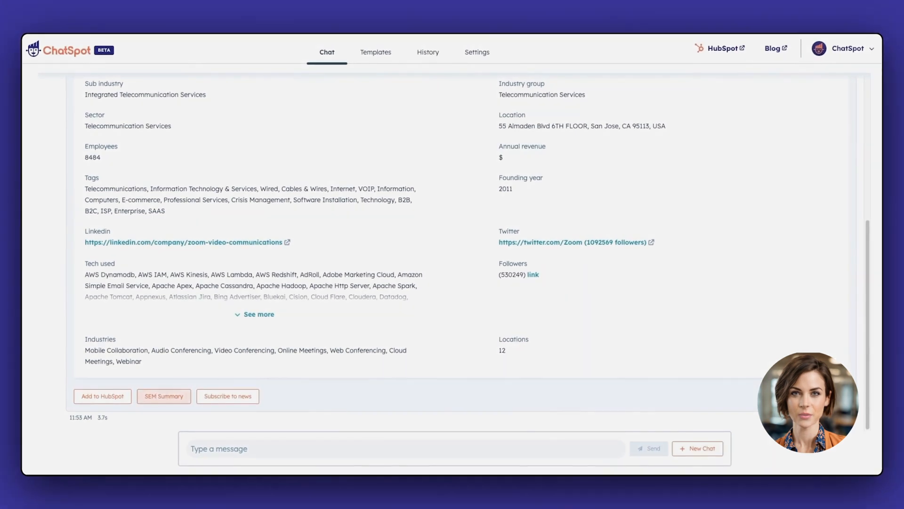
left_click(163, 396)
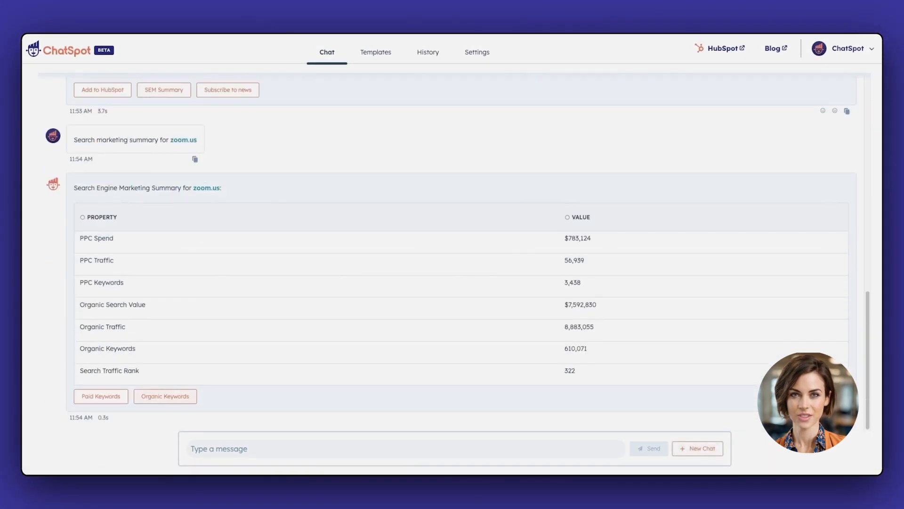